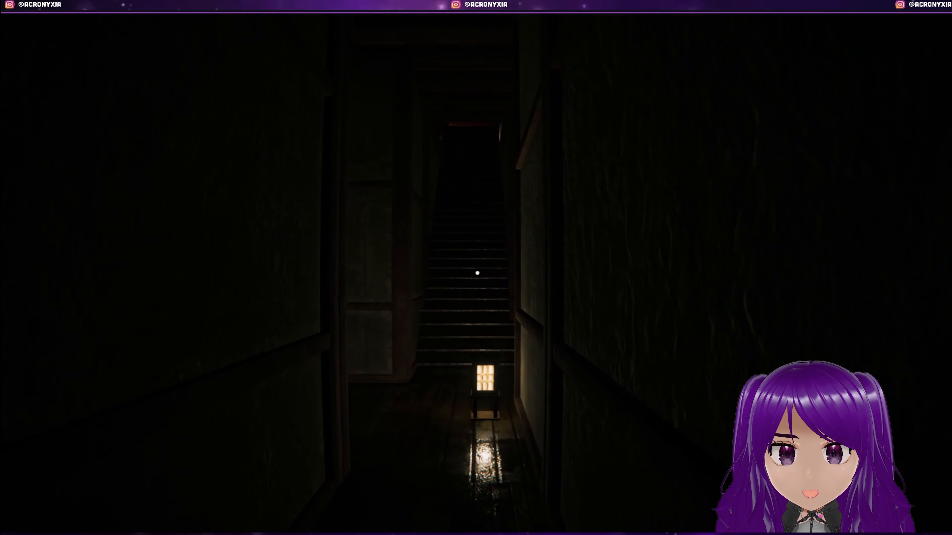
{"action": "mouse_move", "coordinate": [477, 272]}
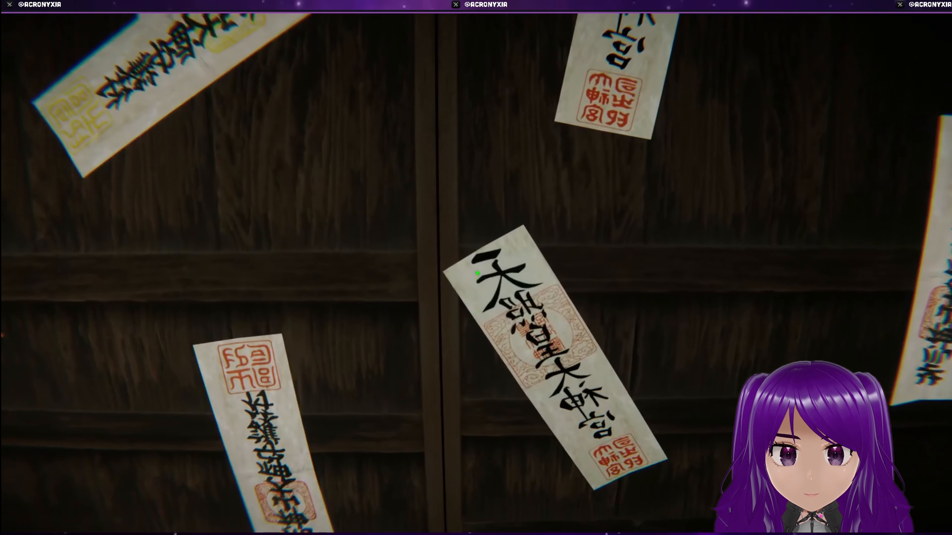
{"action": "mouse_move", "coordinate": [476, 273]}
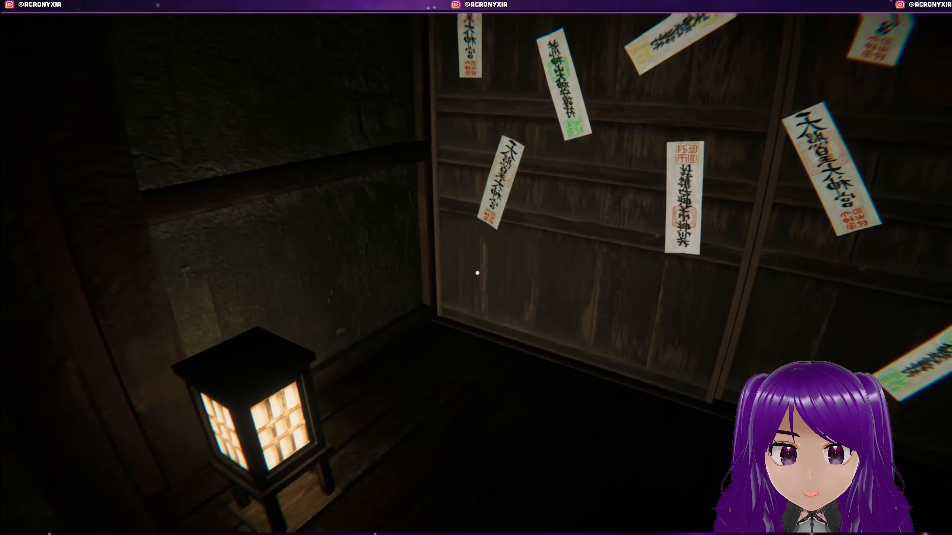
{"action": "mouse_move", "coordinate": [476, 273]}
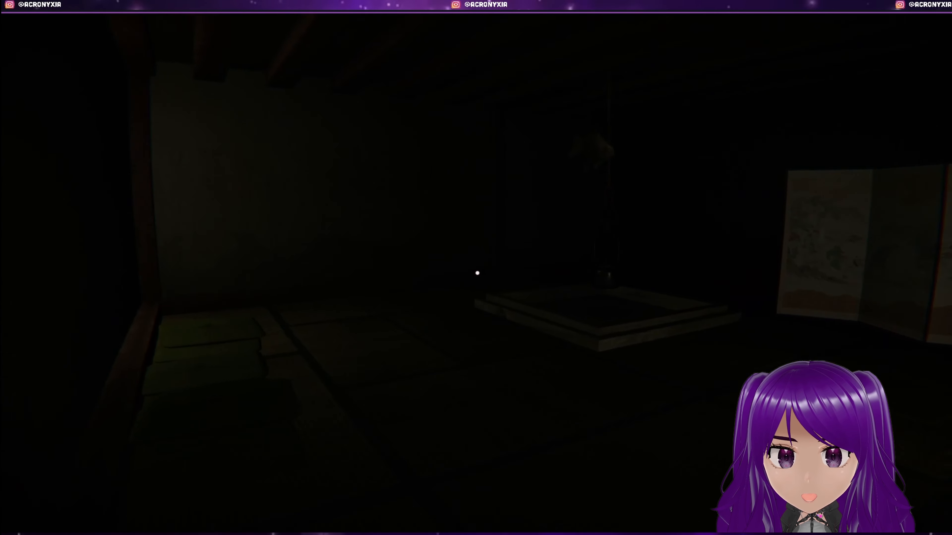
{"action": "mouse_move", "coordinate": [476, 272]}
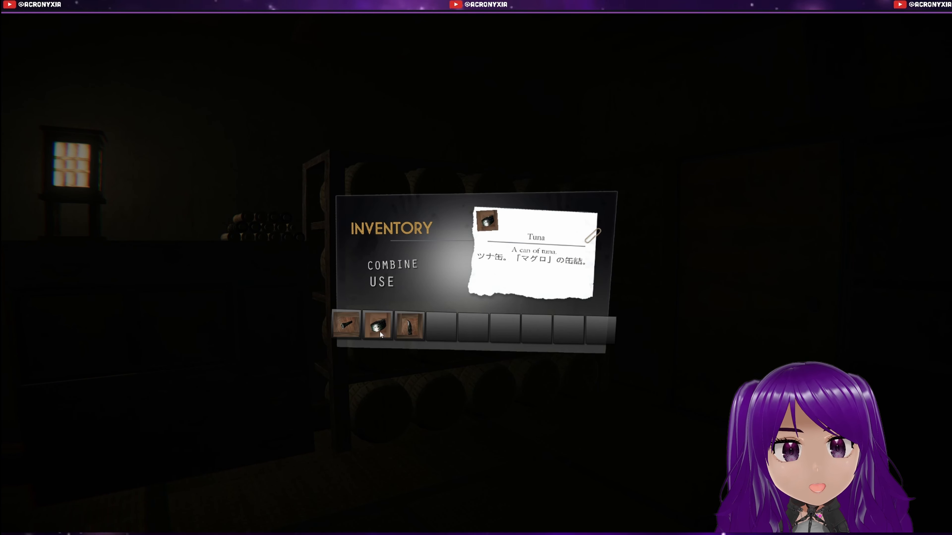
{"action": "left_click", "coordinate": [379, 324]}
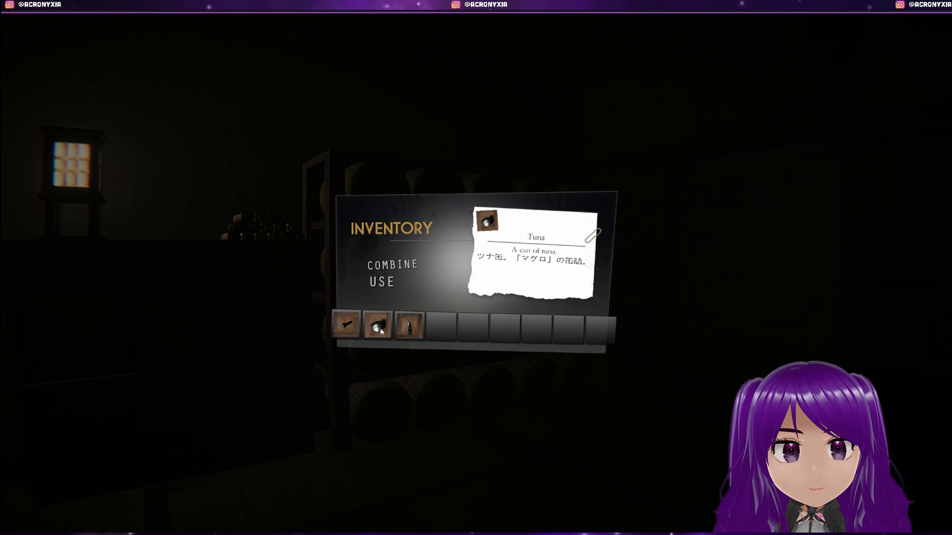
{"action": "left_click", "coordinate": [411, 323]}
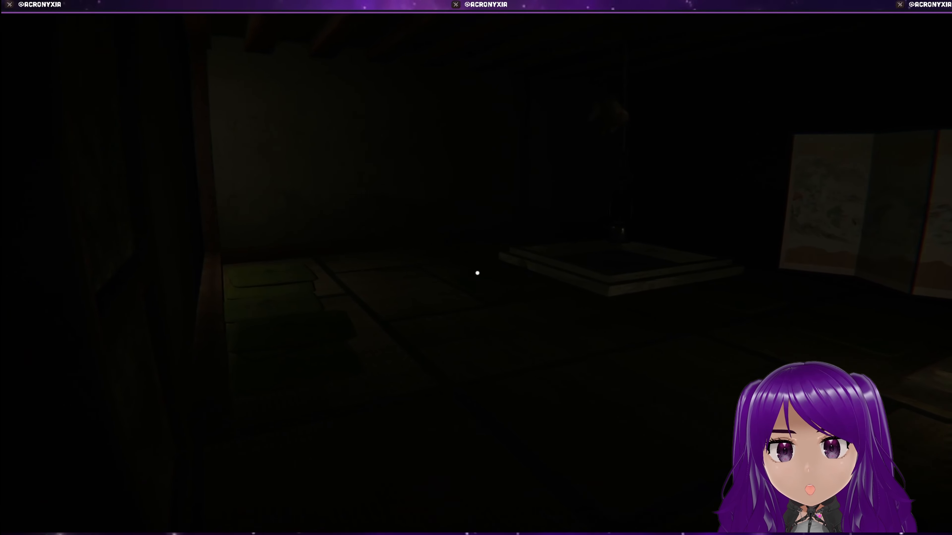
{"action": "mouse_move", "coordinate": [476, 273]}
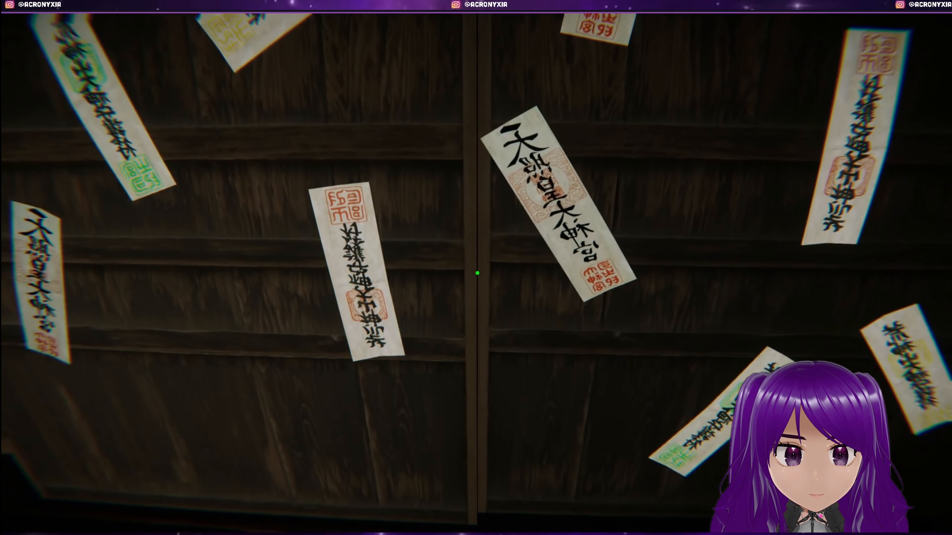
{"action": "mouse_move", "coordinate": [477, 274]}
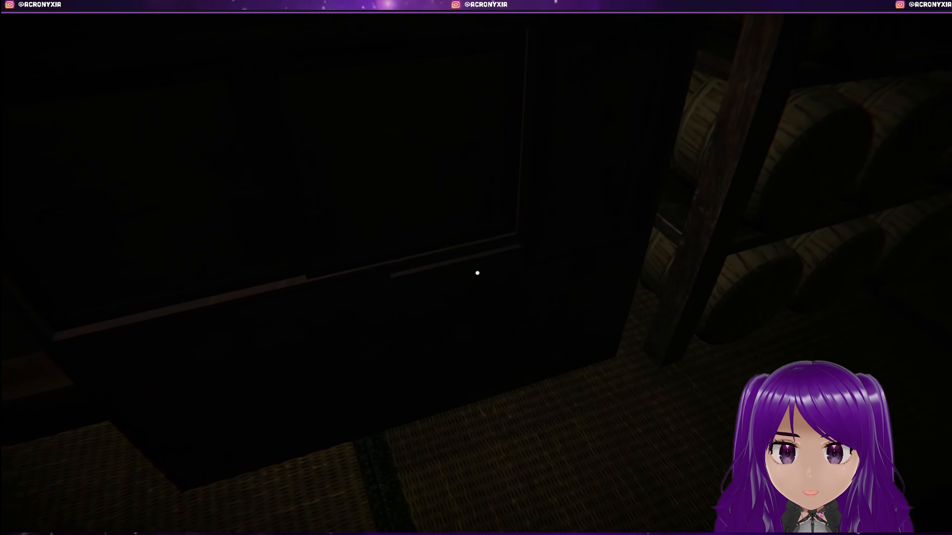
{"action": "mouse_move", "coordinate": [477, 273]}
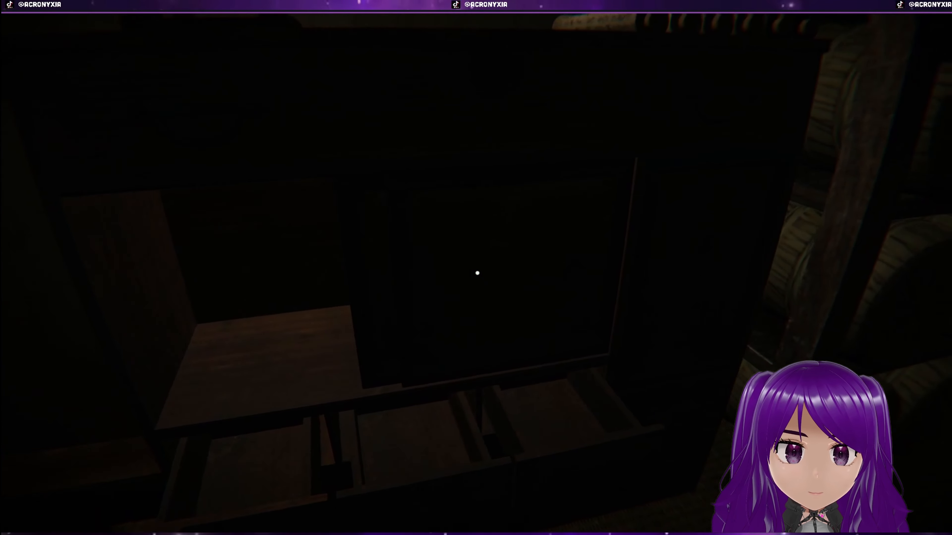
{"action": "mouse_move", "coordinate": [477, 273]}
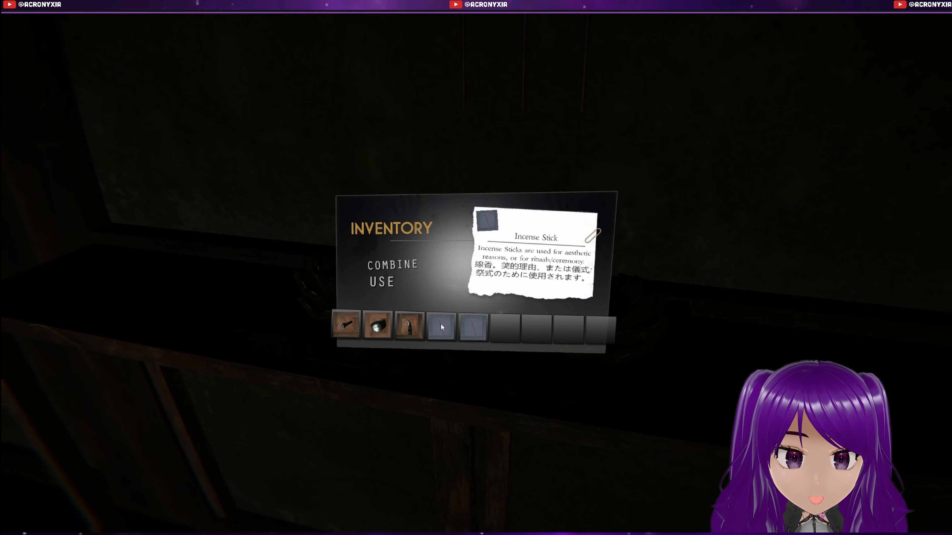
{"action": "left_click", "coordinate": [381, 281]}
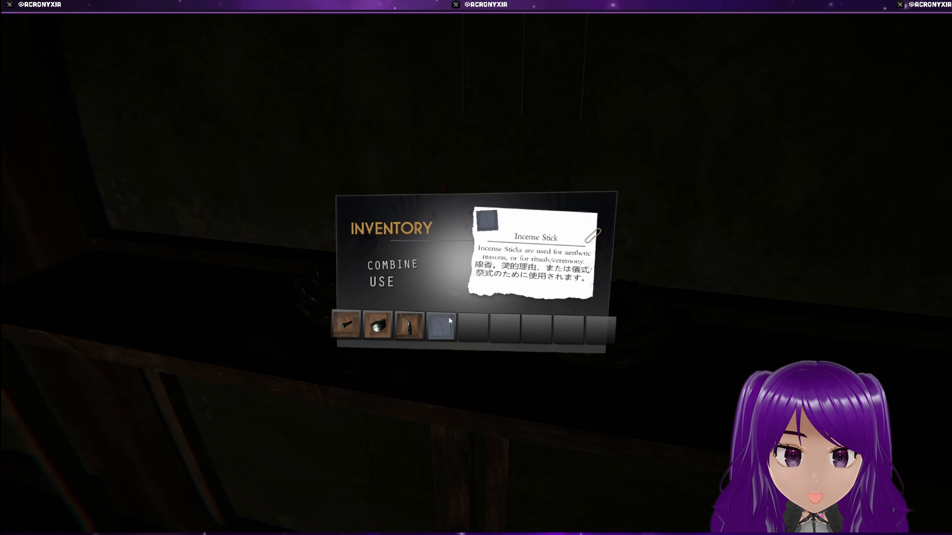
{"action": "left_click", "coordinate": [381, 282]}
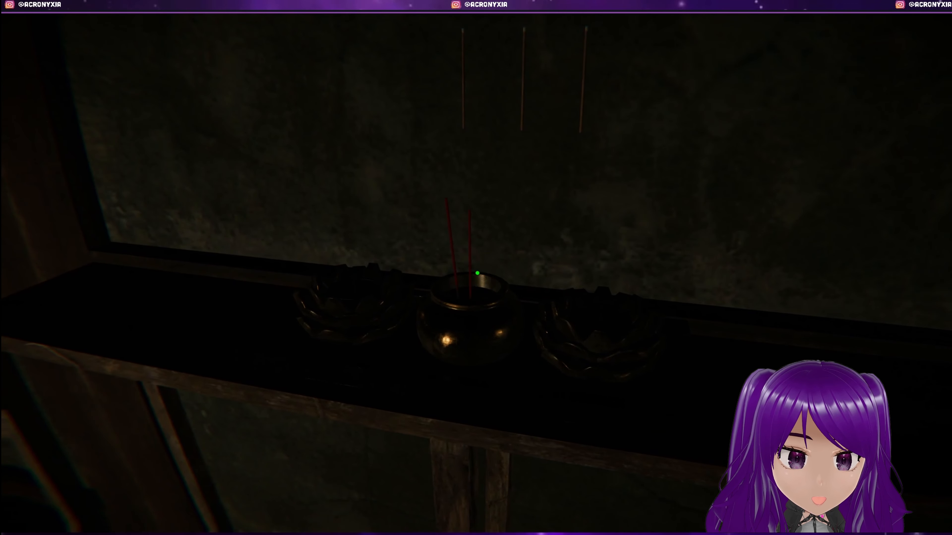
{"action": "mouse_move", "coordinate": [476, 273]}
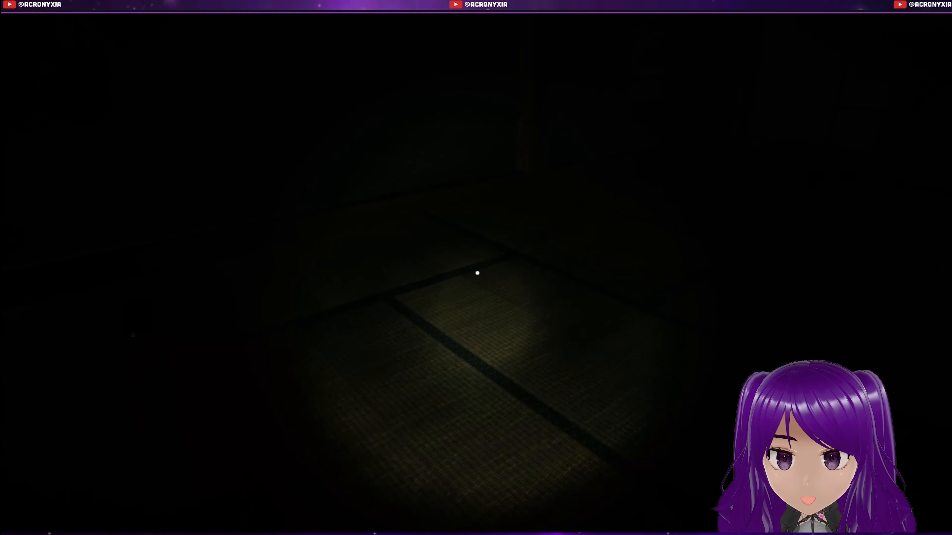
{"action": "mouse_move", "coordinate": [476, 273]}
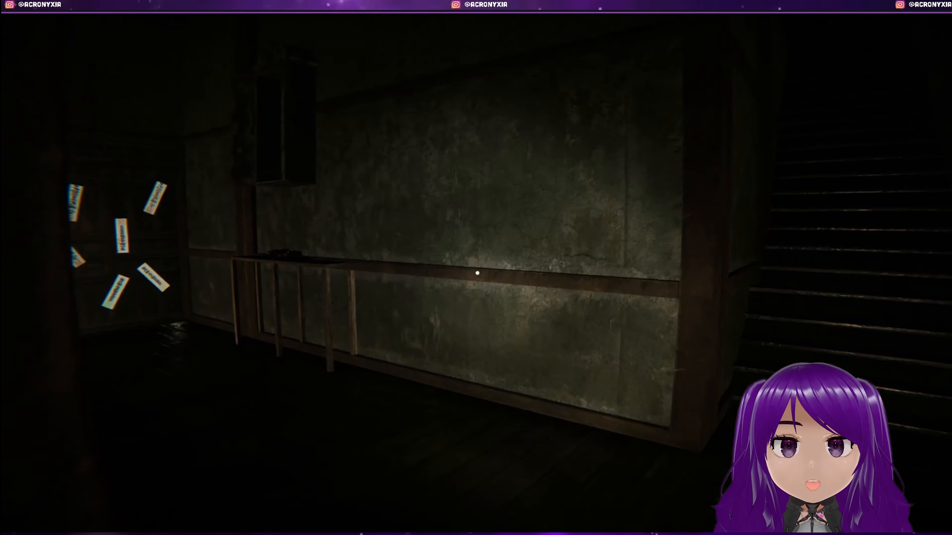
{"action": "mouse_move", "coordinate": [476, 273]}
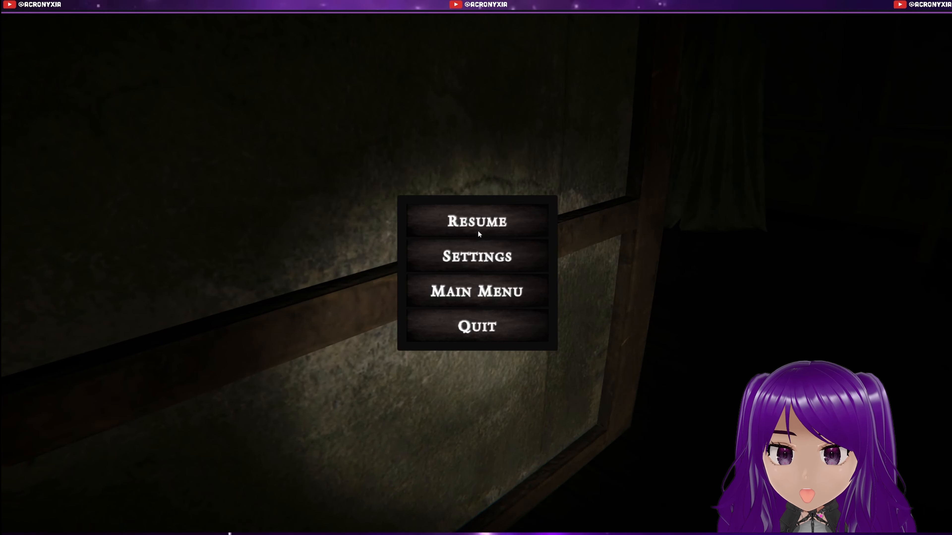
{"action": "left_click", "coordinate": [477, 222]}
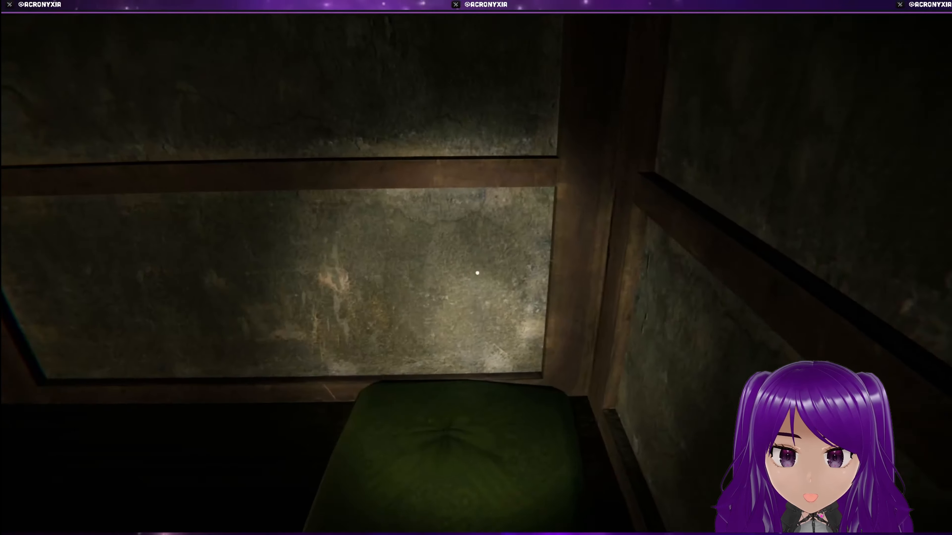
{"action": "mouse_move", "coordinate": [476, 272]}
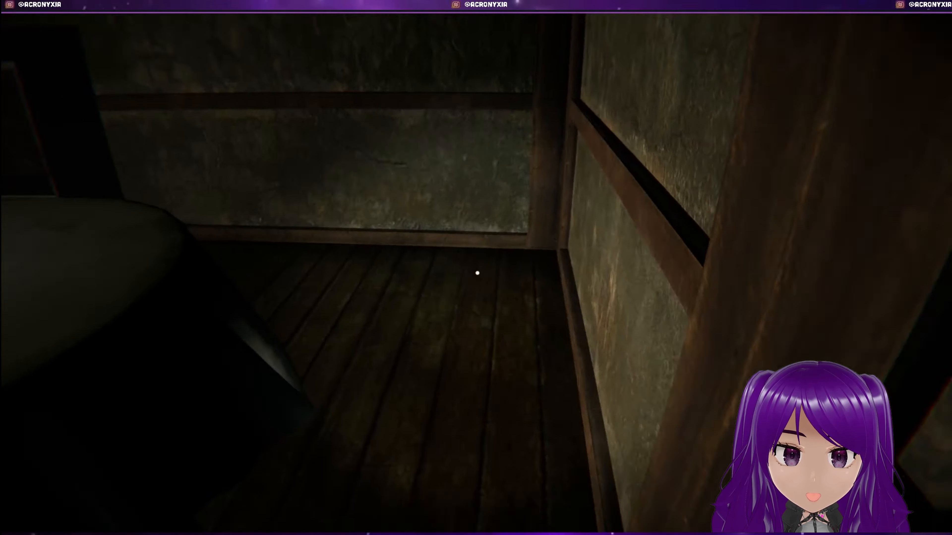
{"action": "mouse_move", "coordinate": [476, 273]}
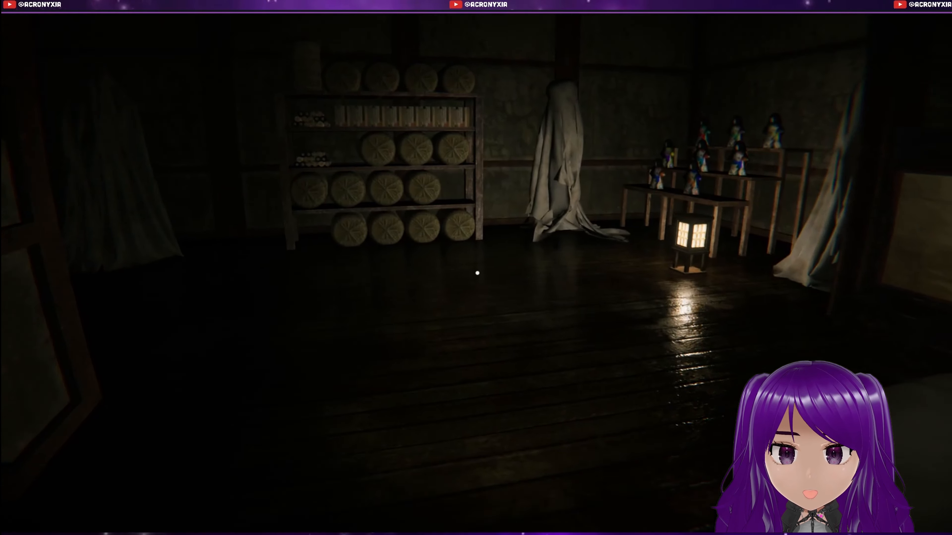
{"action": "mouse_move", "coordinate": [476, 273]}
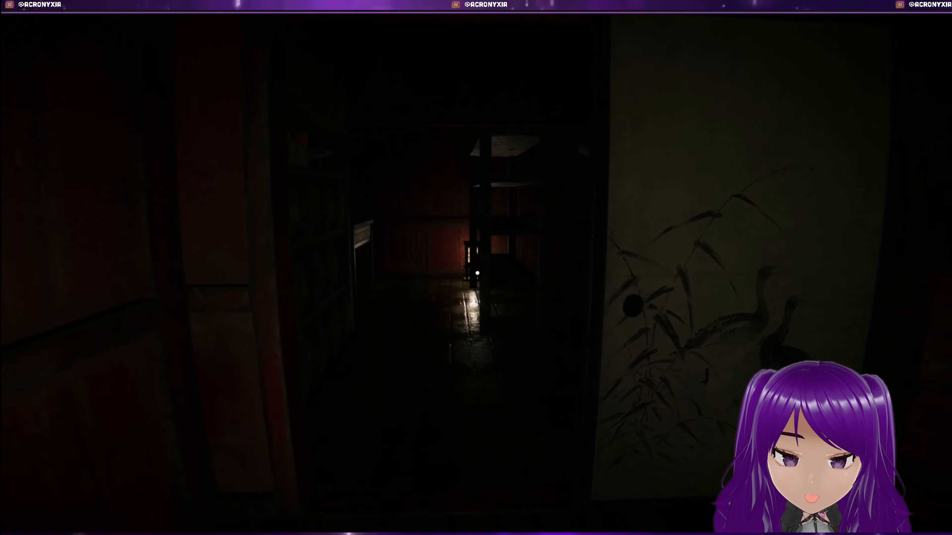
{"action": "mouse_move", "coordinate": [476, 267]}
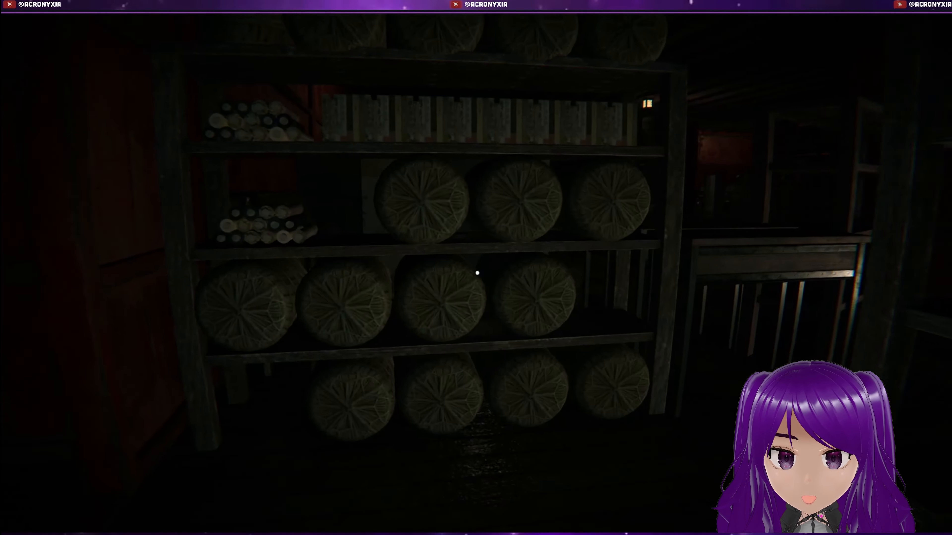
{"action": "mouse_move", "coordinate": [476, 273]}
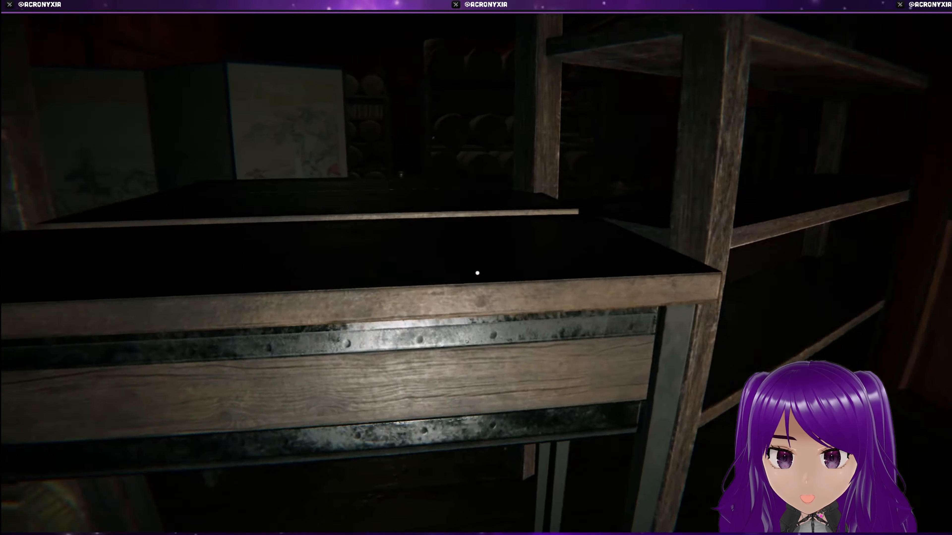
{"action": "mouse_move", "coordinate": [476, 272]}
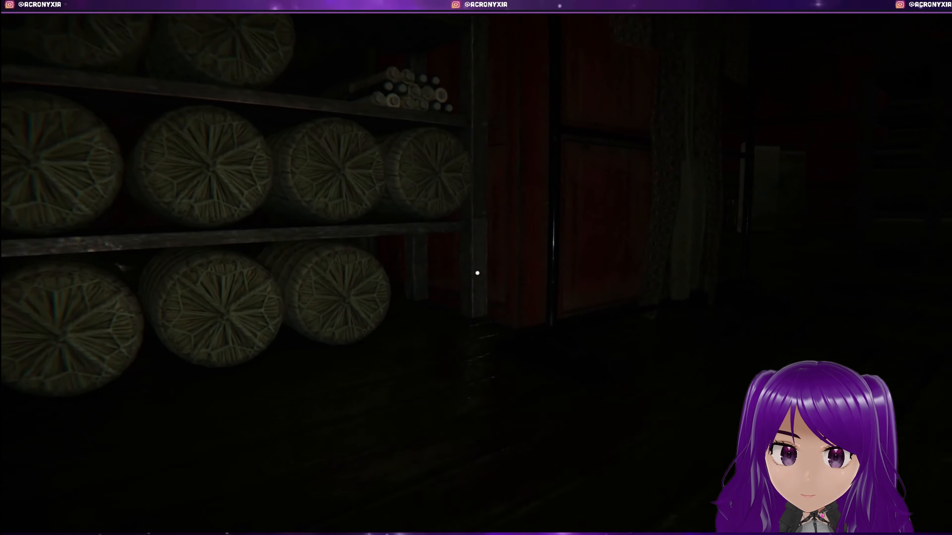
{"action": "mouse_move", "coordinate": [476, 273]}
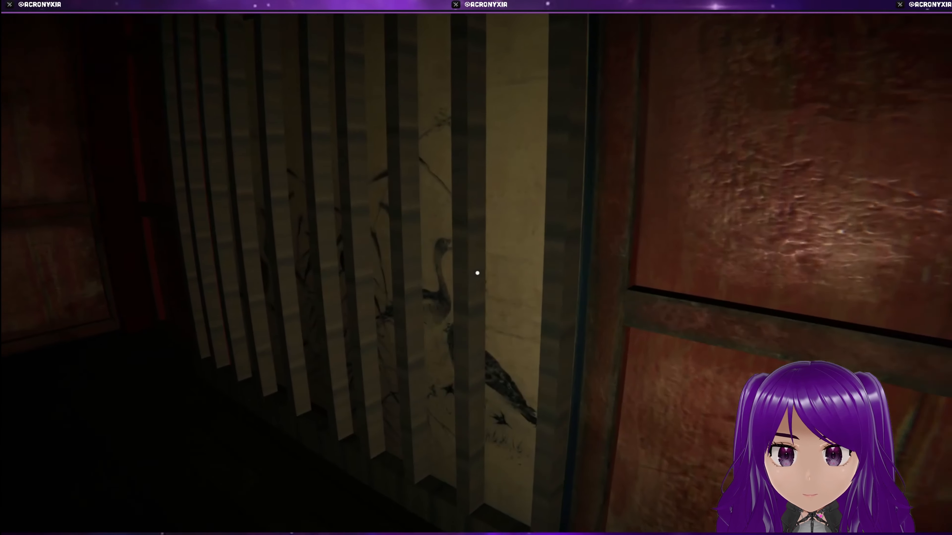
{"action": "mouse_move", "coordinate": [477, 272]}
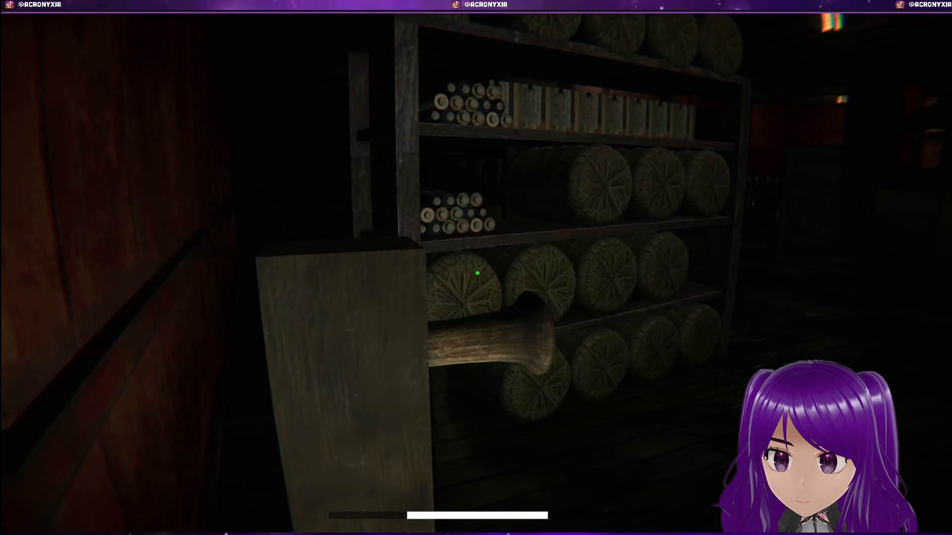
{"action": "mouse_move", "coordinate": [476, 274]}
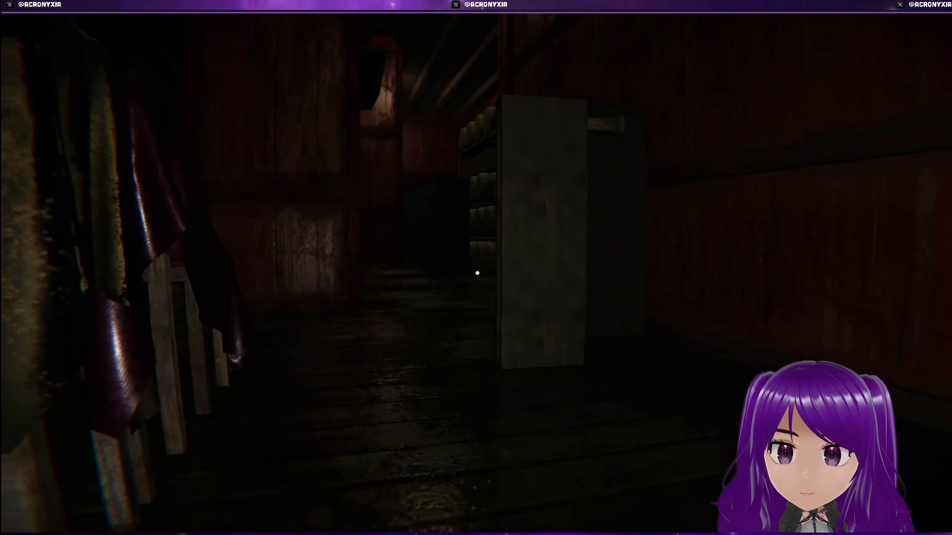
{"action": "mouse_move", "coordinate": [476, 273]}
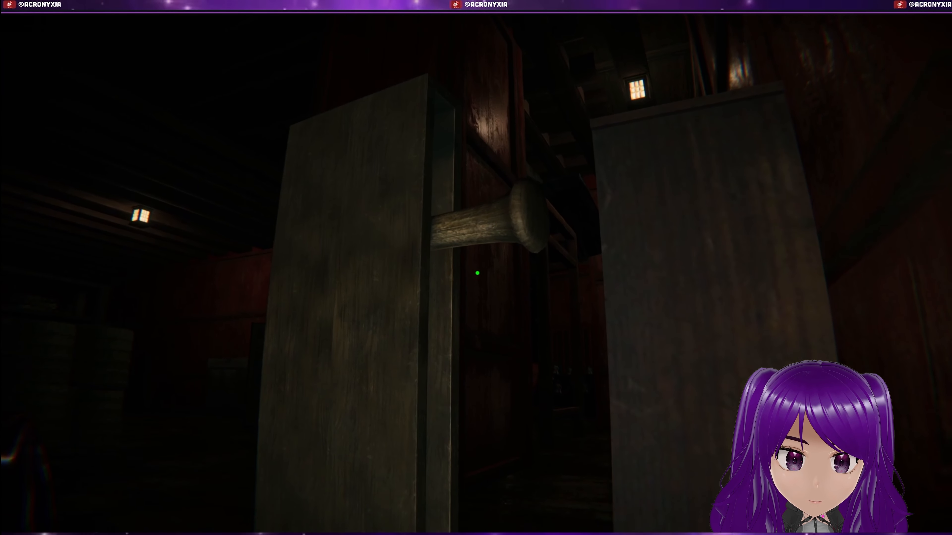
{"action": "mouse_move", "coordinate": [476, 274]}
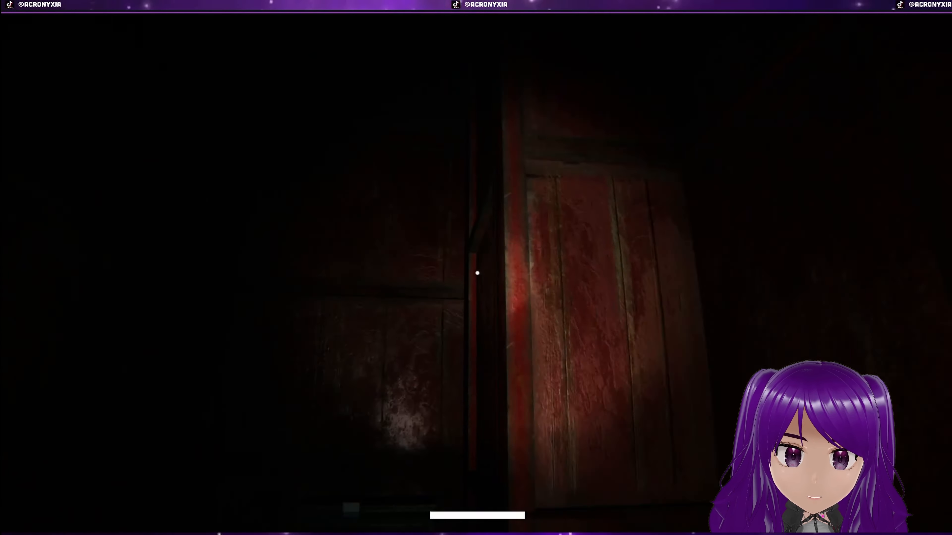
{"action": "mouse_move", "coordinate": [476, 273]}
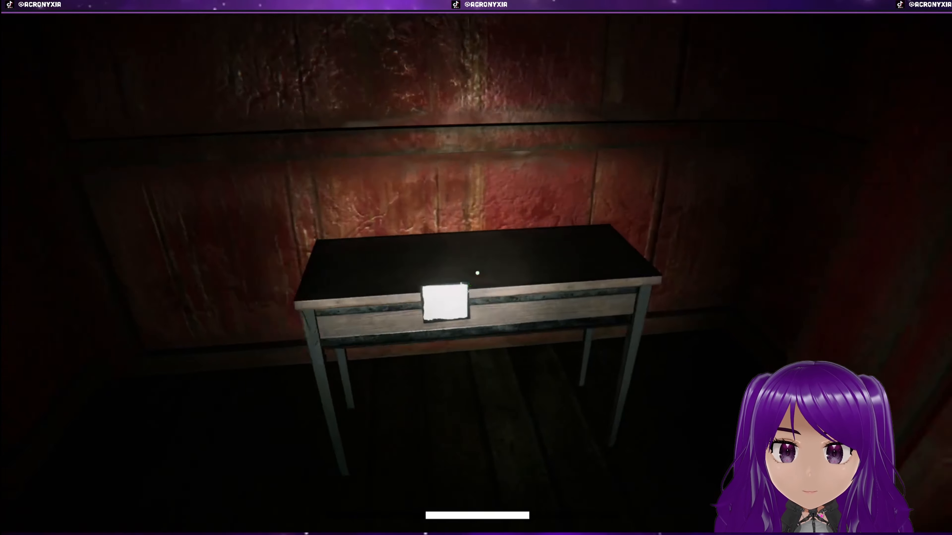
{"action": "left_click", "coordinate": [446, 298]}
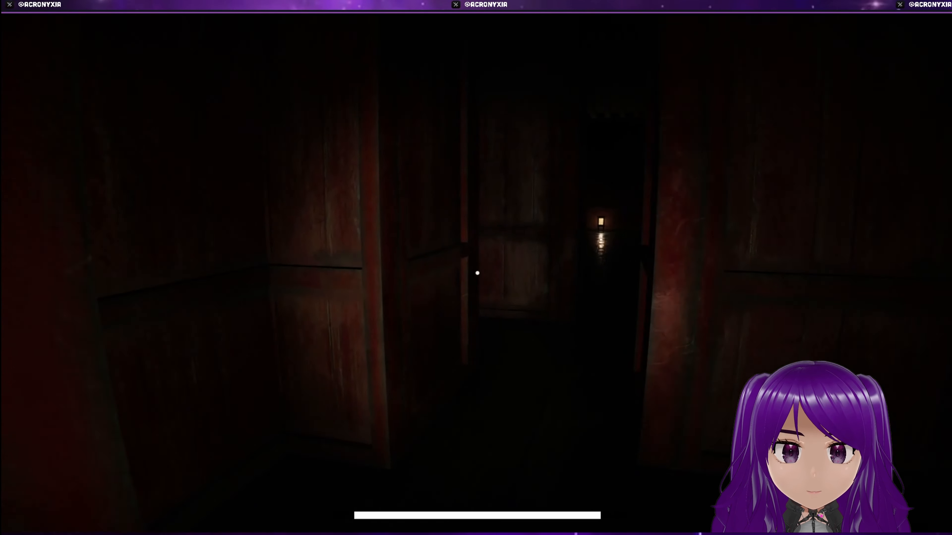
{"action": "key", "text": "w"}
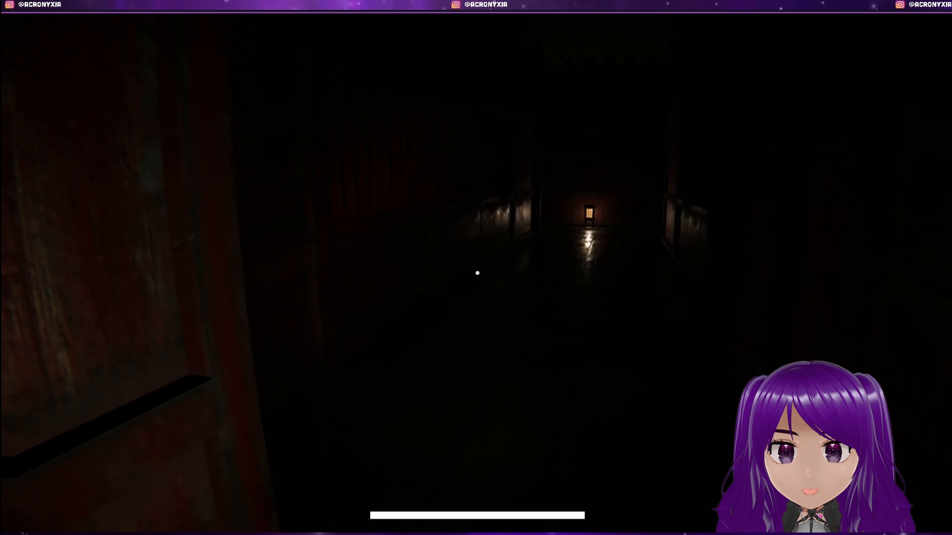
{"action": "key", "text": "w"}
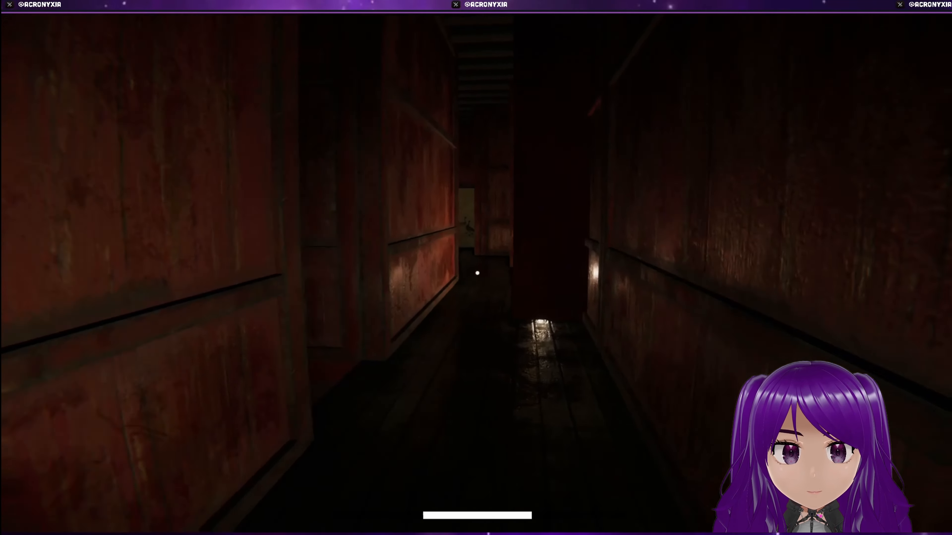
{"action": "mouse_move", "coordinate": [476, 274]}
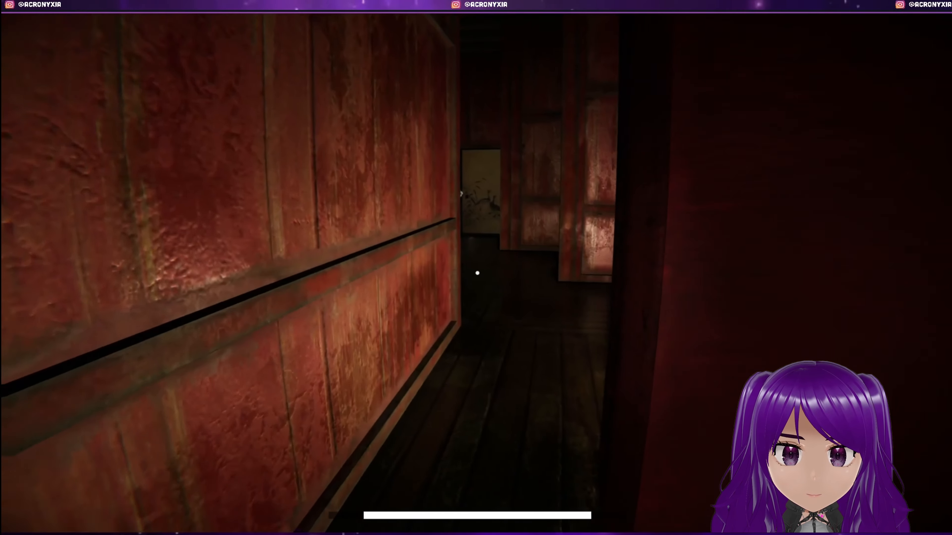
{"action": "mouse_move", "coordinate": [477, 272]}
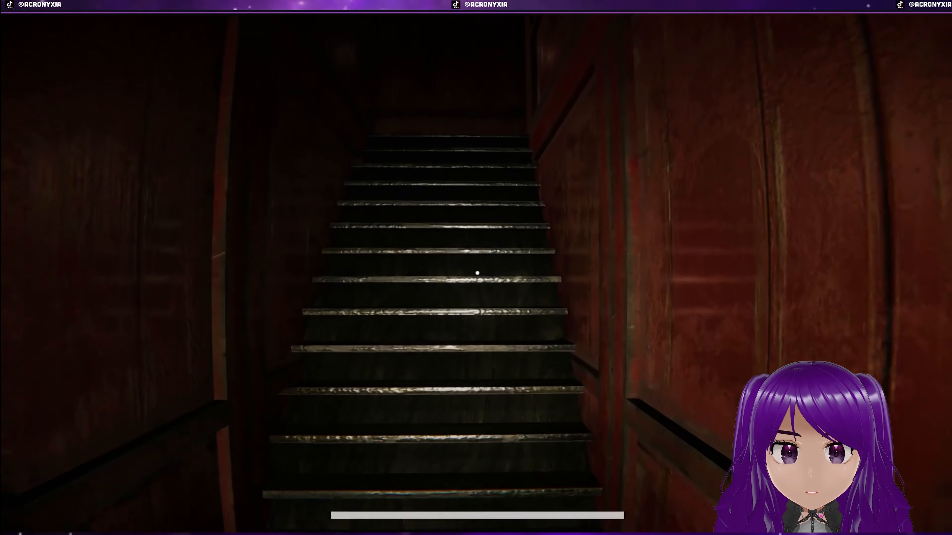
{"action": "mouse_move", "coordinate": [477, 273]}
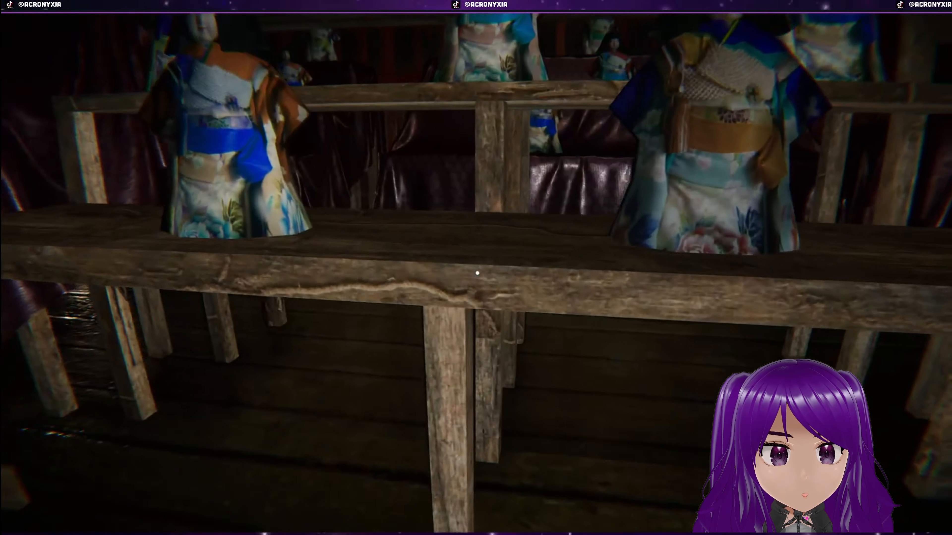
{"action": "mouse_move", "coordinate": [476, 272]}
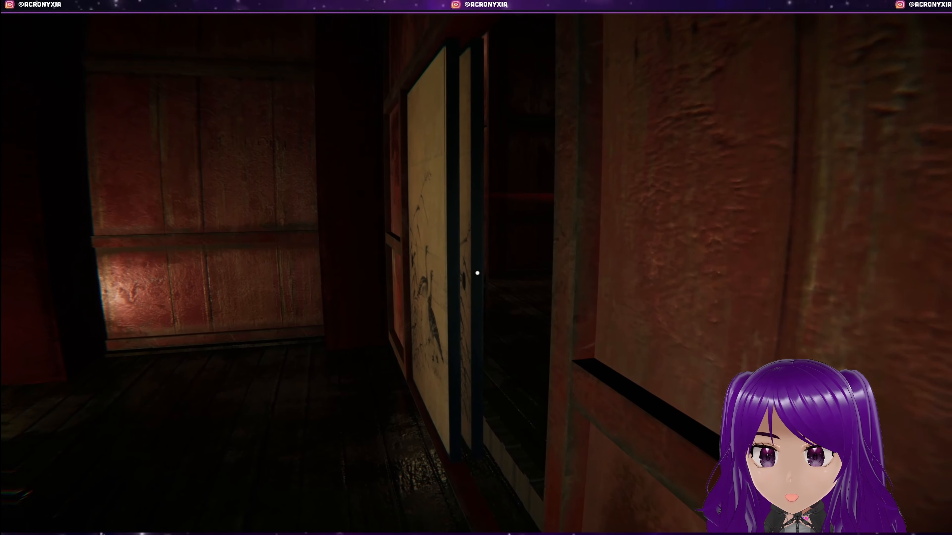
{"action": "mouse_move", "coordinate": [476, 273]}
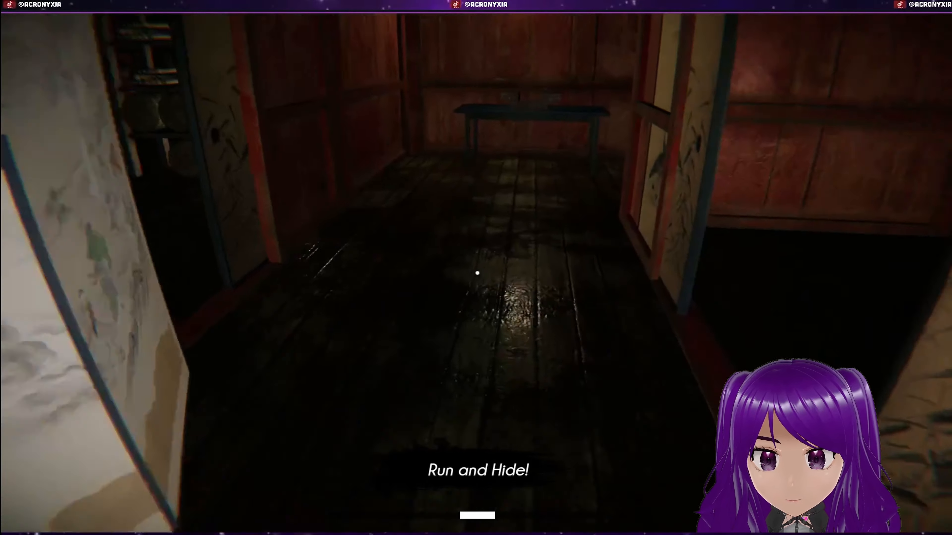
{"action": "key", "text": "Escape"}
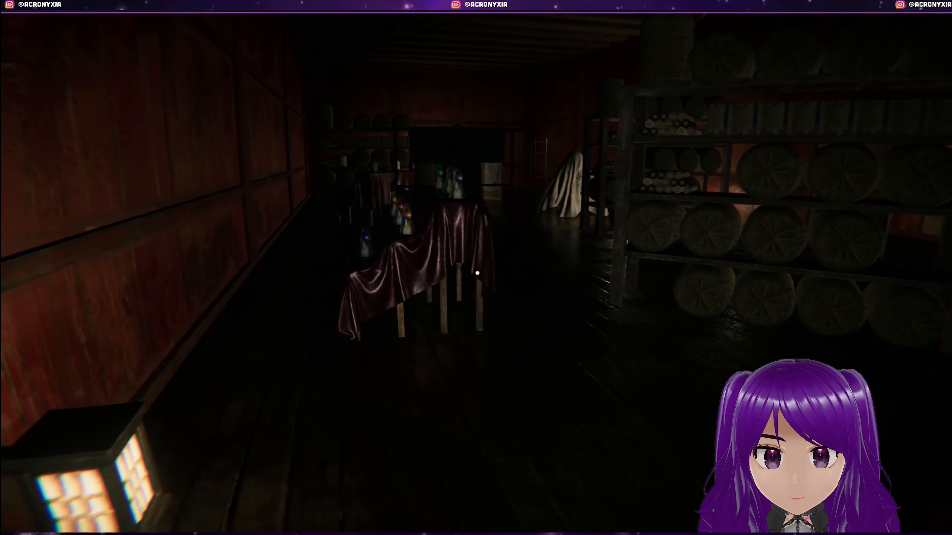
{"action": "mouse_move", "coordinate": [476, 273]}
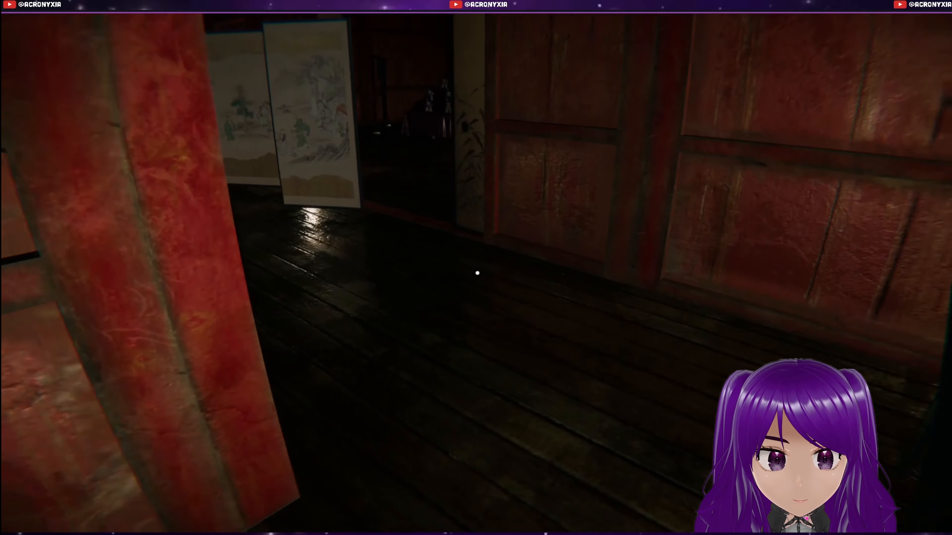
{"action": "mouse_move", "coordinate": [476, 273]}
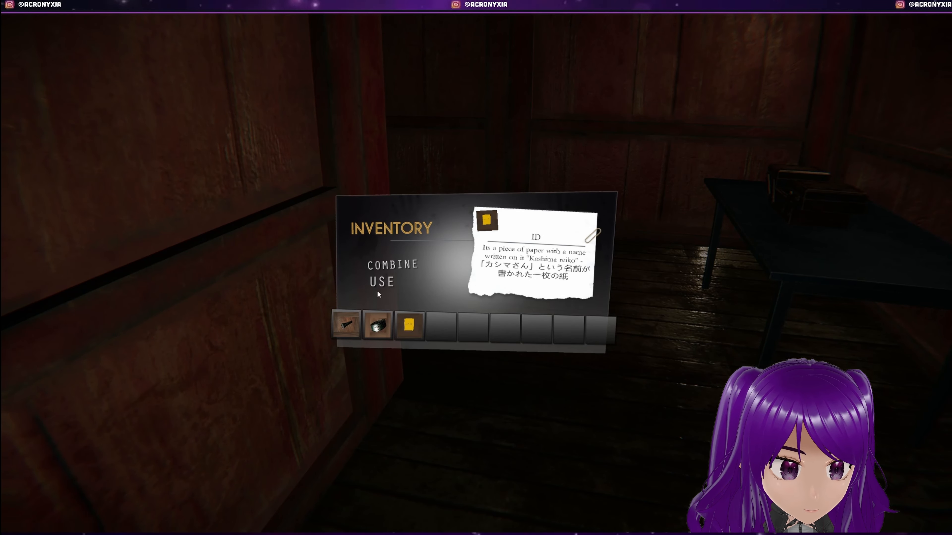
{"action": "left_click", "coordinate": [381, 282]}
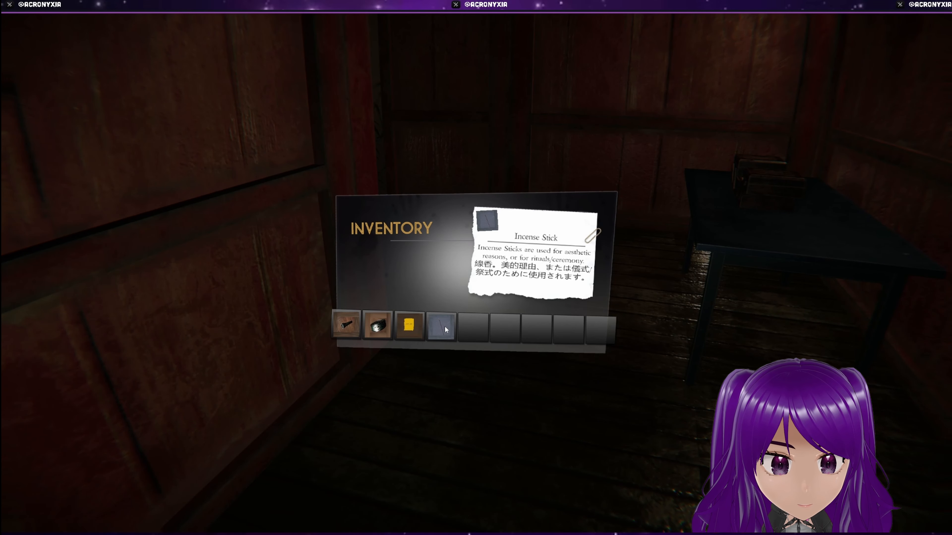
{"action": "key", "text": "Escape"}
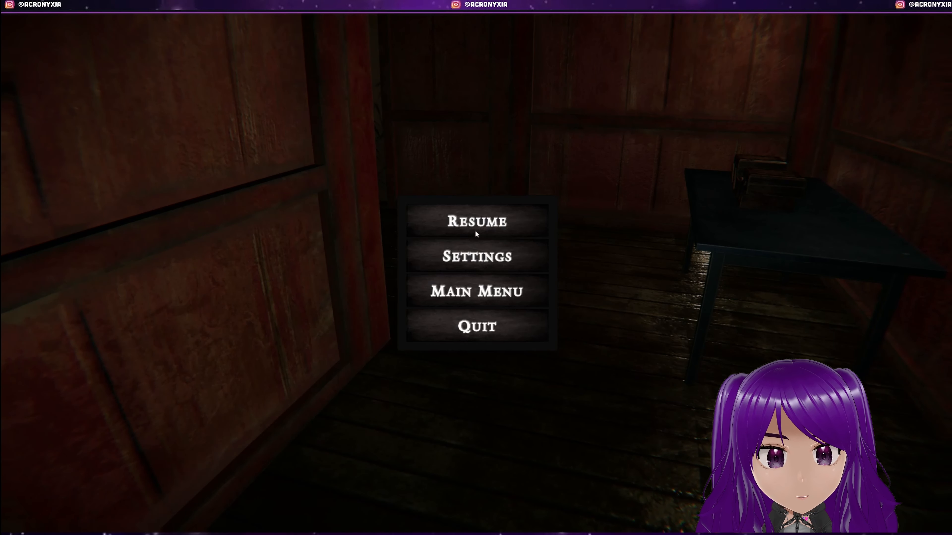
{"action": "left_click", "coordinate": [477, 221]}
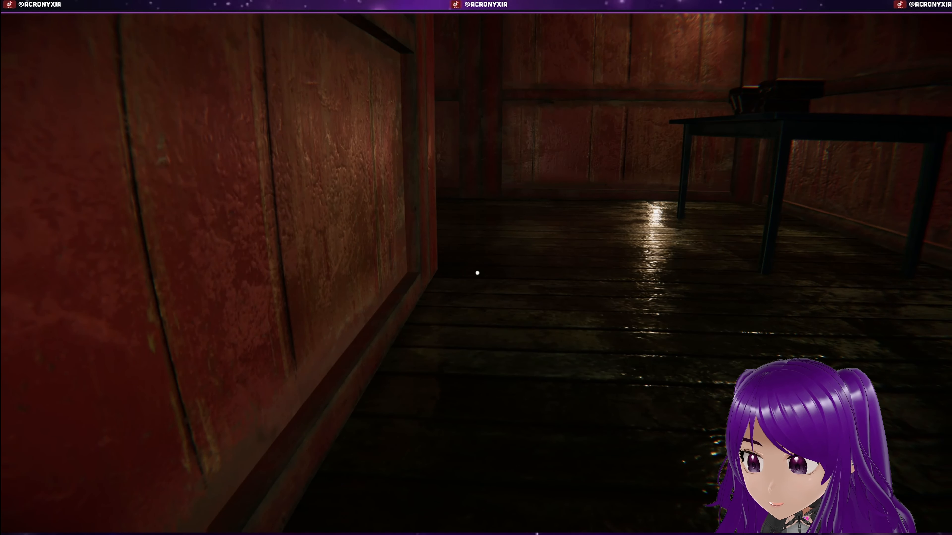
{"action": "mouse_move", "coordinate": [476, 273]}
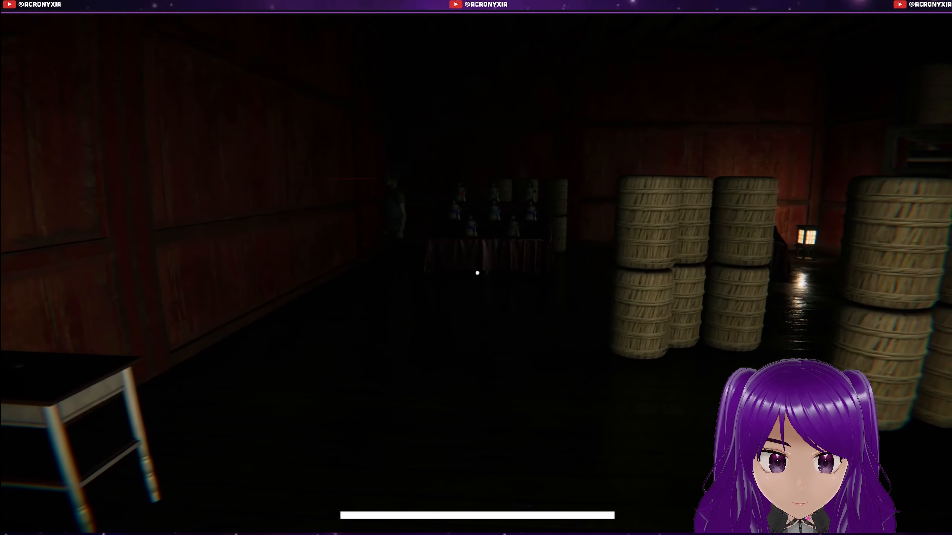
{"action": "mouse_move", "coordinate": [477, 272]}
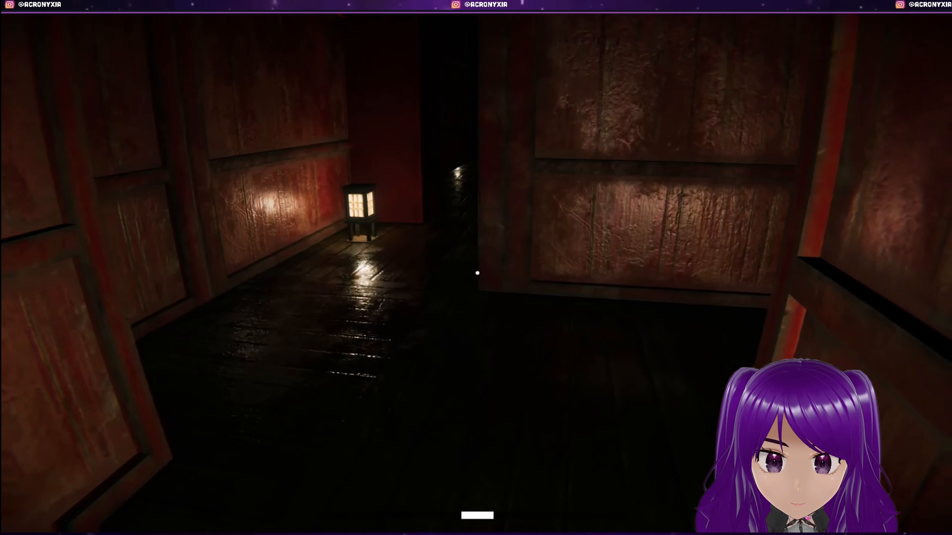
{"action": "mouse_move", "coordinate": [477, 272]}
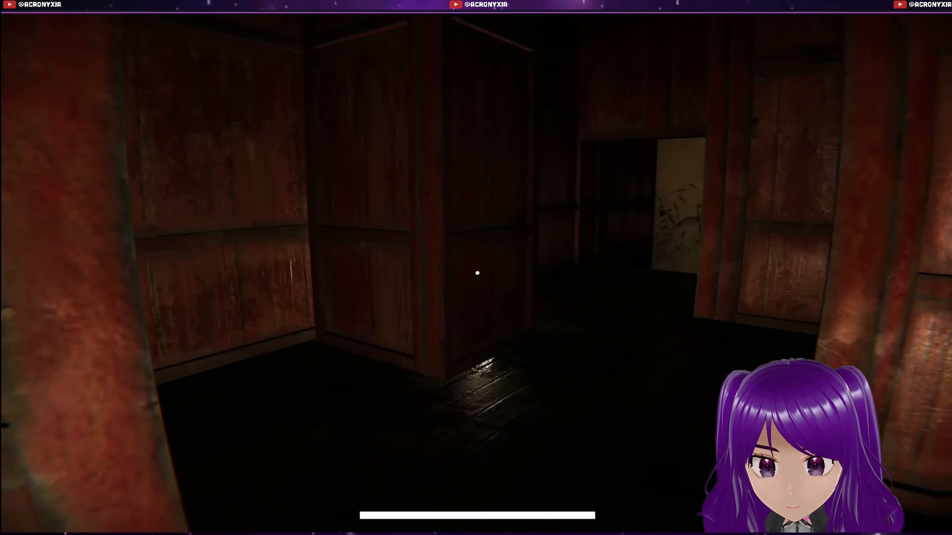
{"action": "mouse_move", "coordinate": [476, 272]}
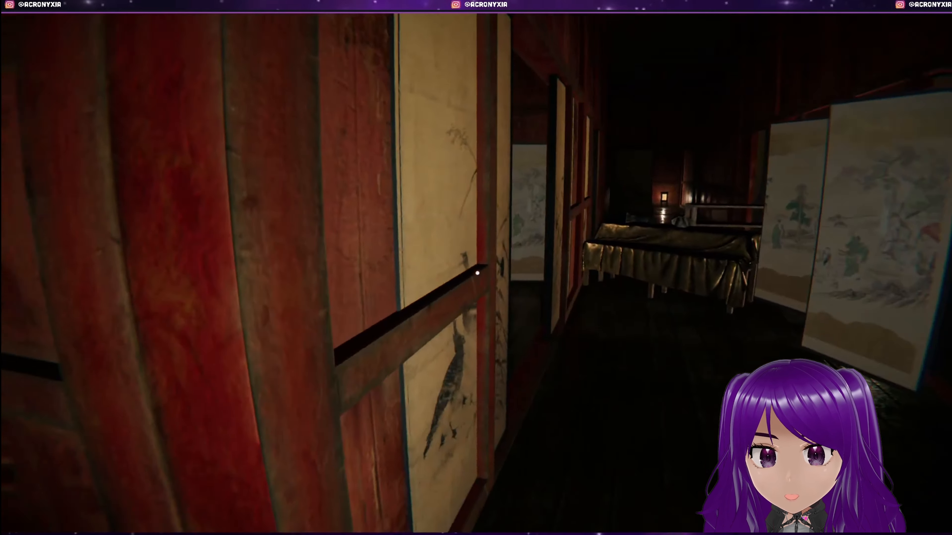
{"action": "mouse_move", "coordinate": [476, 273]}
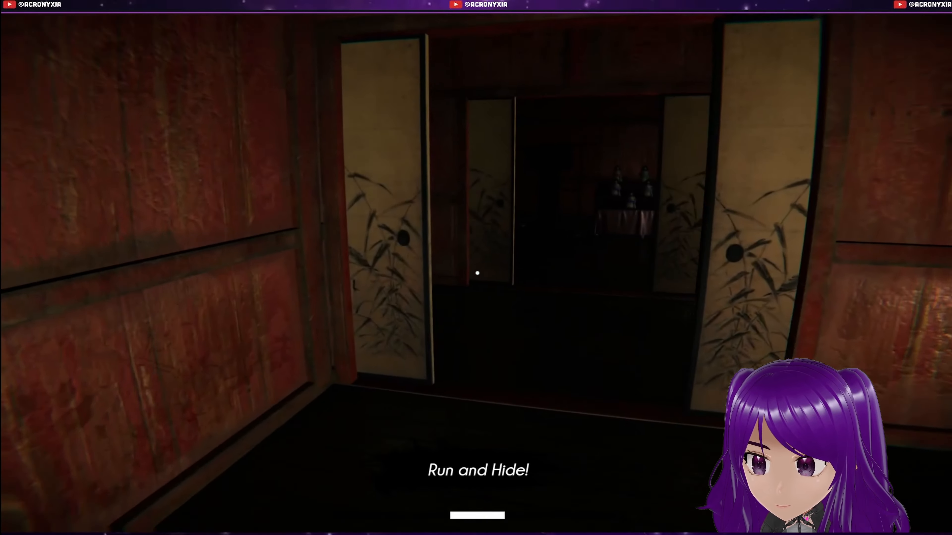
{"action": "key", "text": "w"}
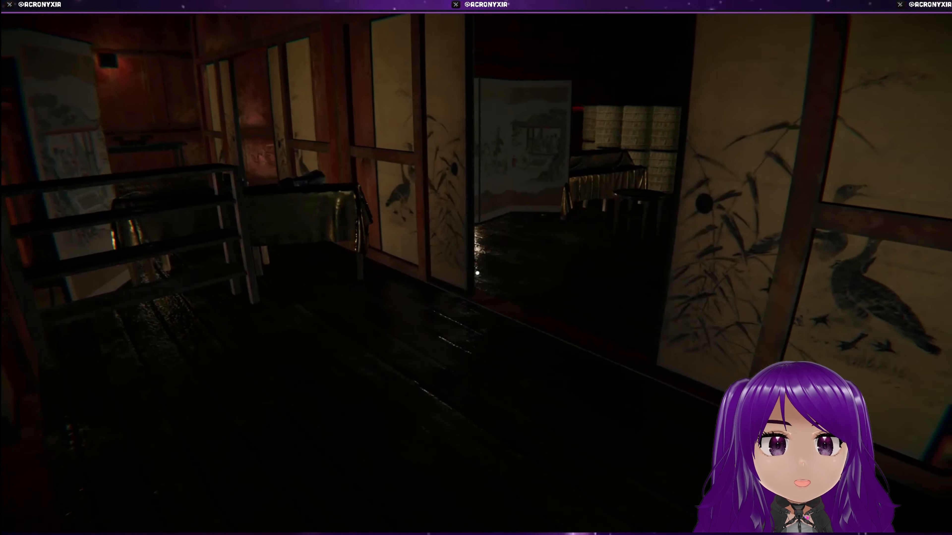
{"action": "mouse_move", "coordinate": [476, 272]}
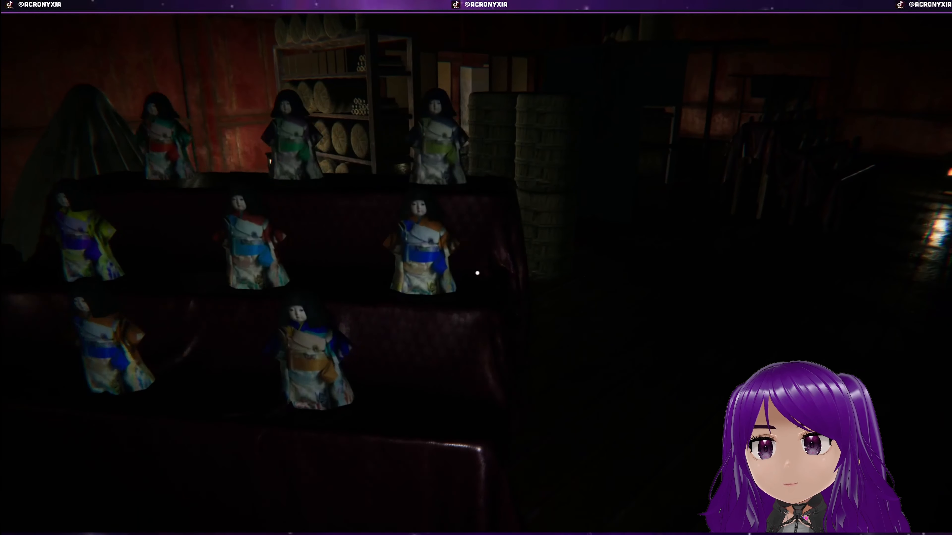
{"action": "mouse_move", "coordinate": [476, 268]}
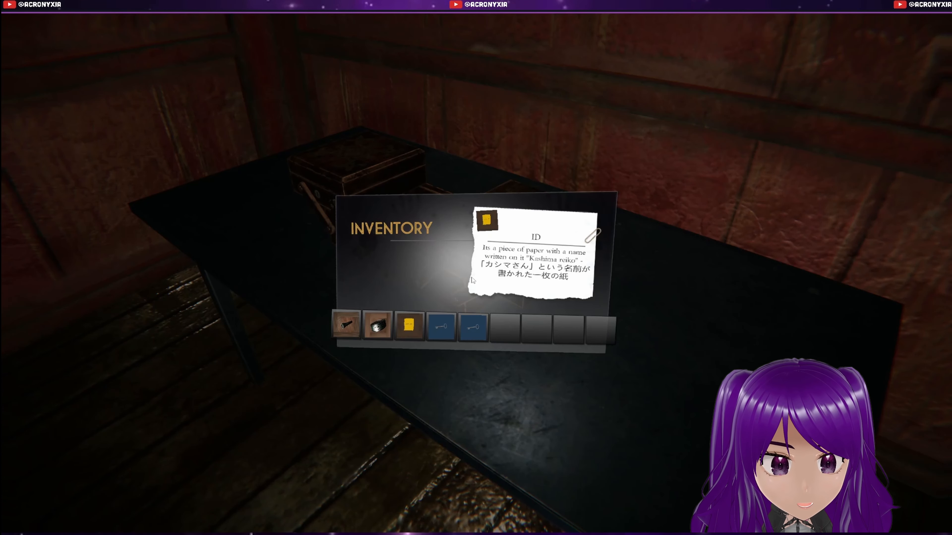
{"action": "left_click", "coordinate": [442, 327]}
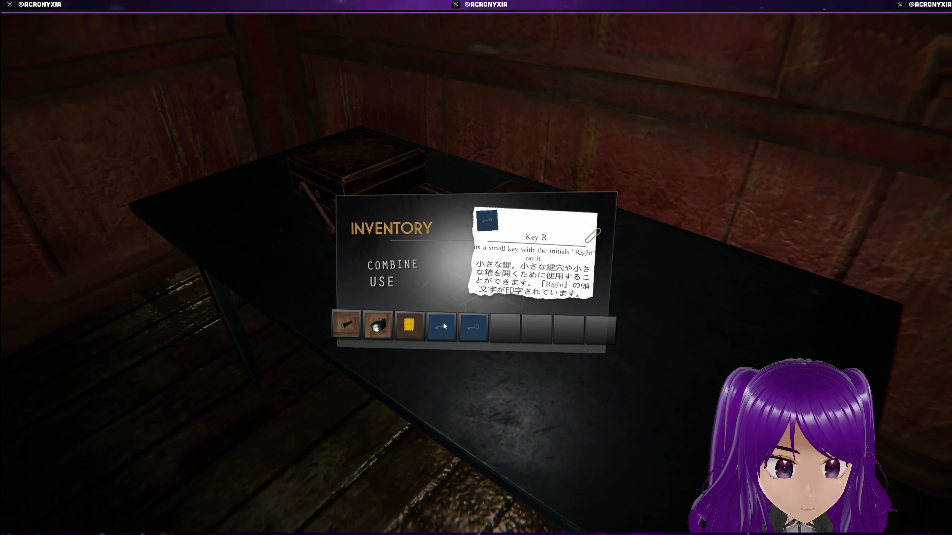
{"action": "left_click", "coordinate": [379, 282]}
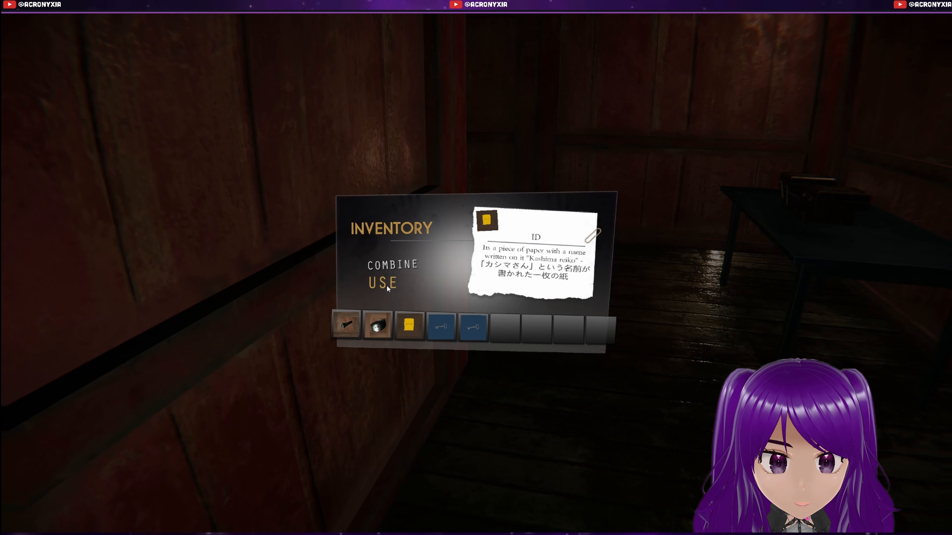
{"action": "left_click", "coordinate": [382, 284]}
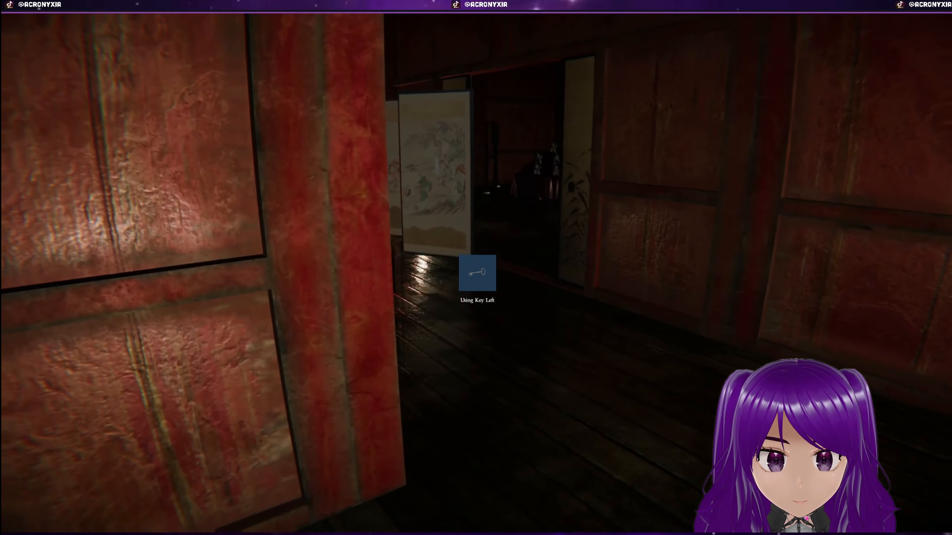
{"action": "mouse_move", "coordinate": [476, 268]}
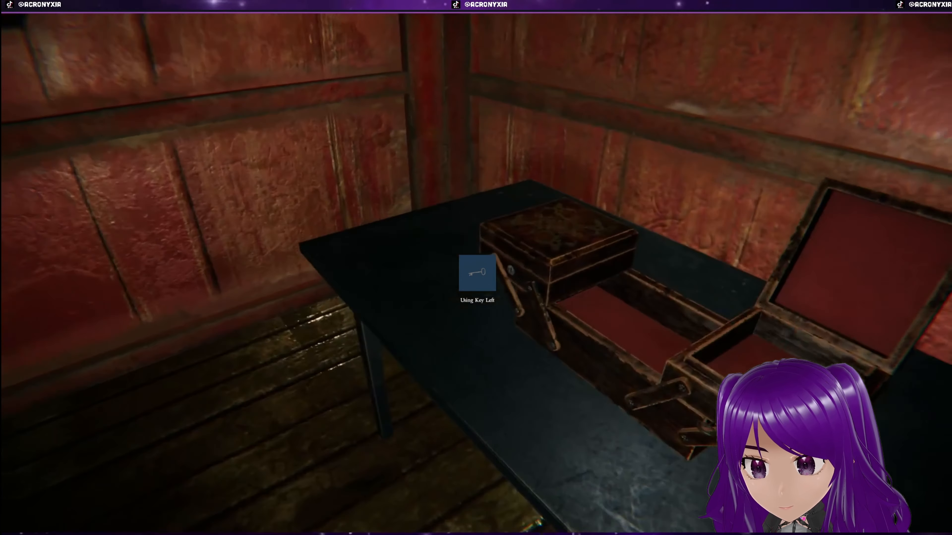
{"action": "mouse_move", "coordinate": [476, 272]}
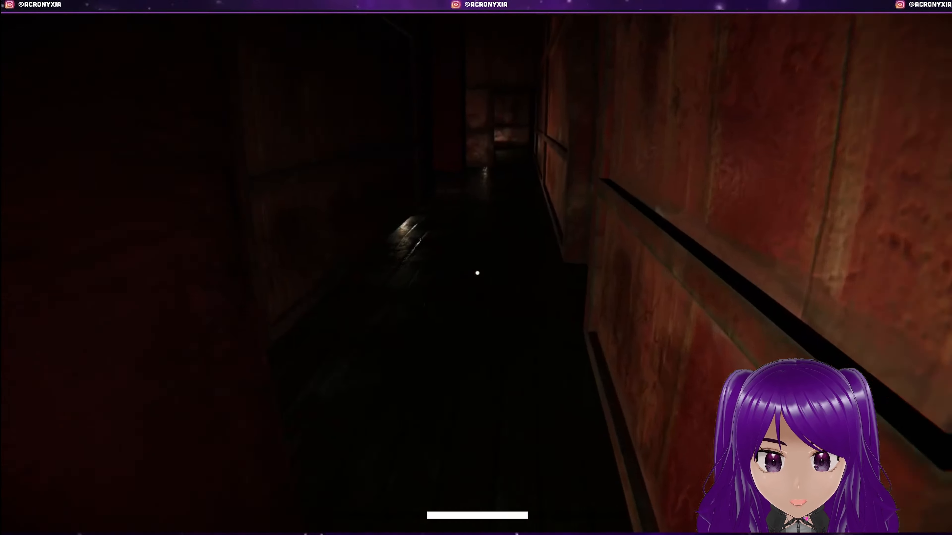
{"action": "mouse_move", "coordinate": [476, 273]}
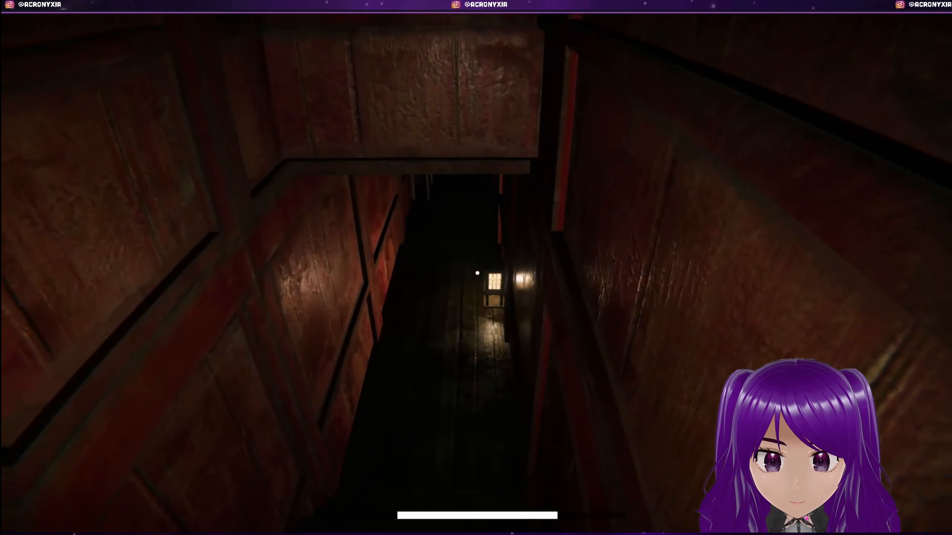